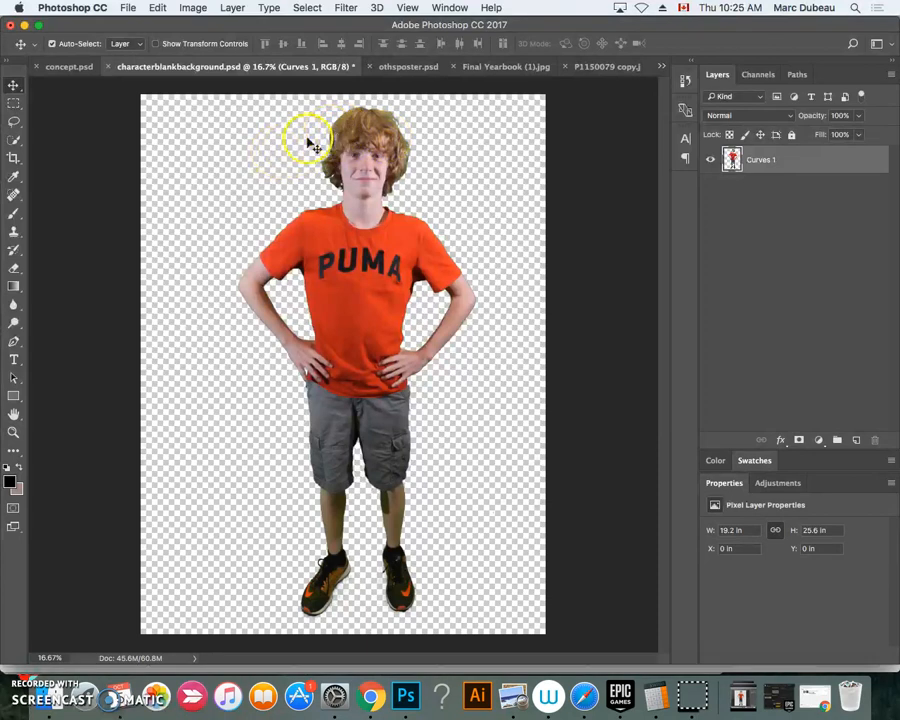
pyautogui.moveTo(404, 178)
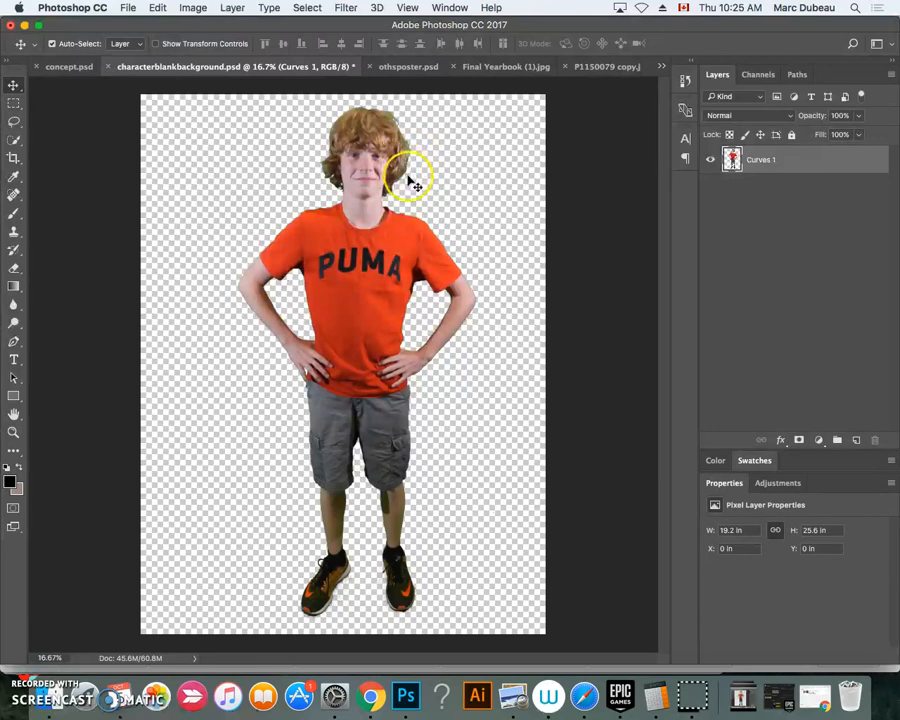
pyautogui.moveTo(410, 160)
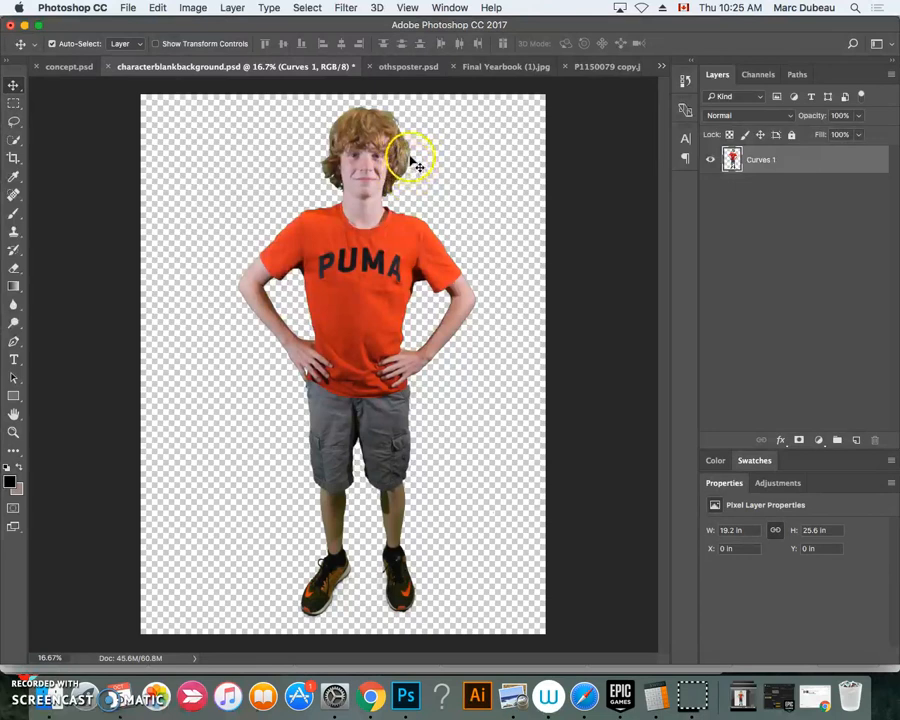
# Step: Start the Liquify filter and pull the boy's hair upward into tall spikes with Forward Warp
pyautogui.click(344, 8)
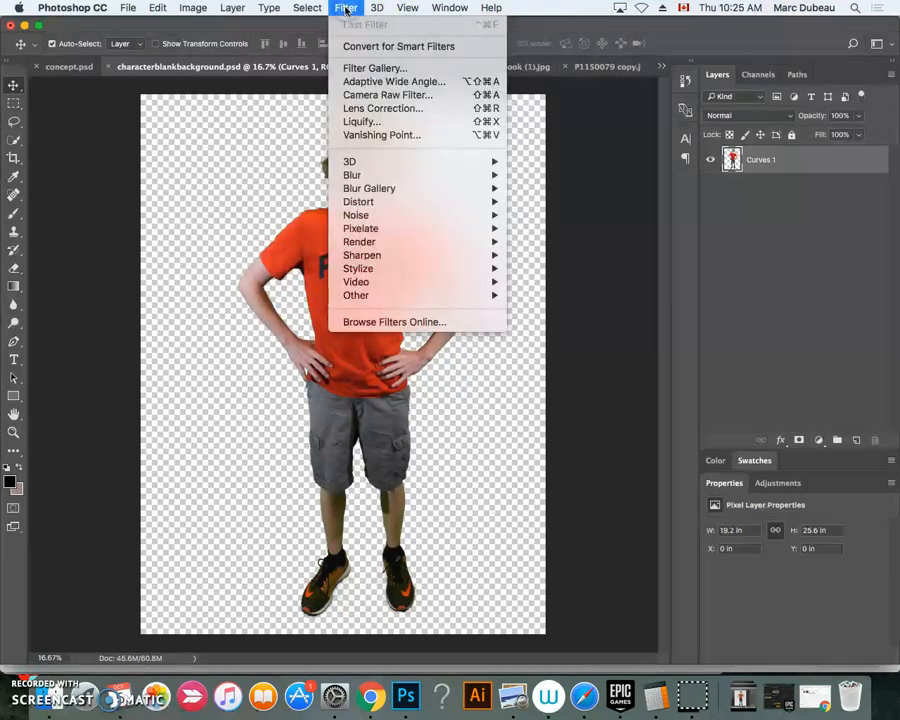
pyautogui.moveTo(360, 122)
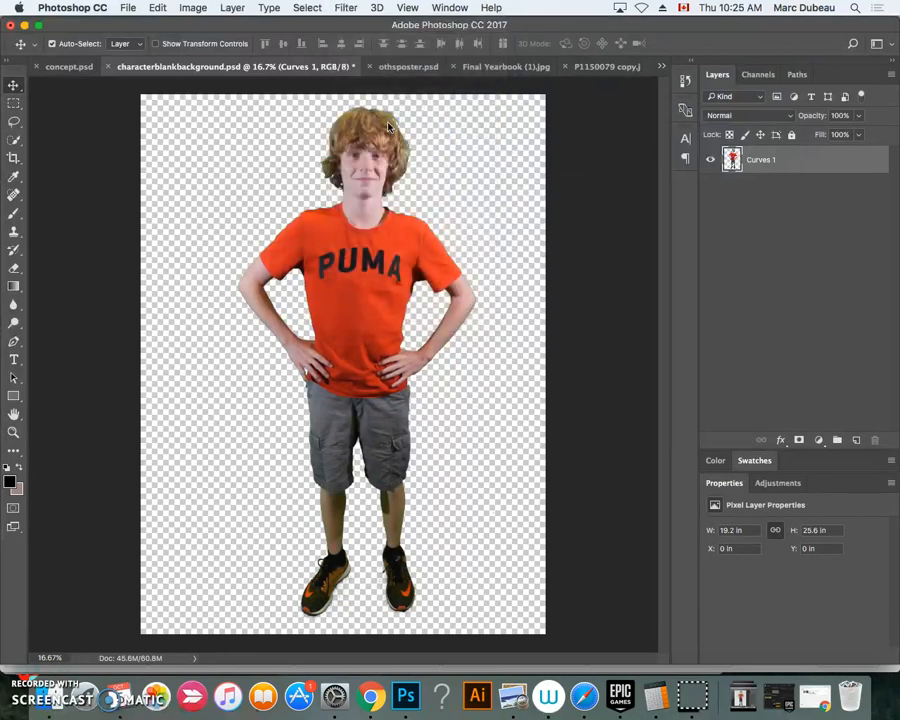
pyautogui.click(344, 8)
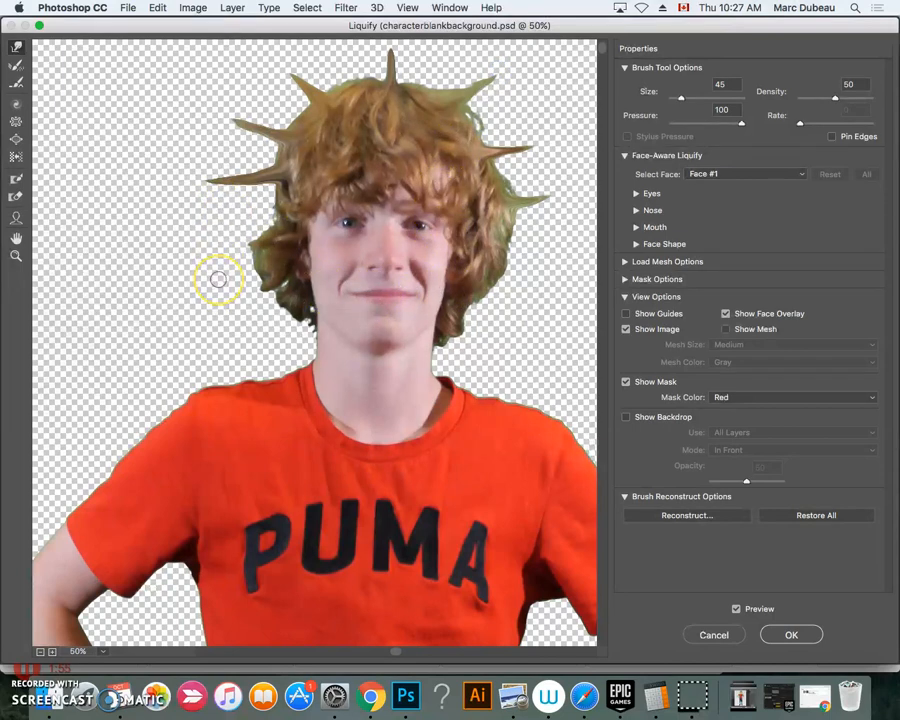
pyautogui.moveTo(218, 278); pyautogui.dragTo(416, 270)
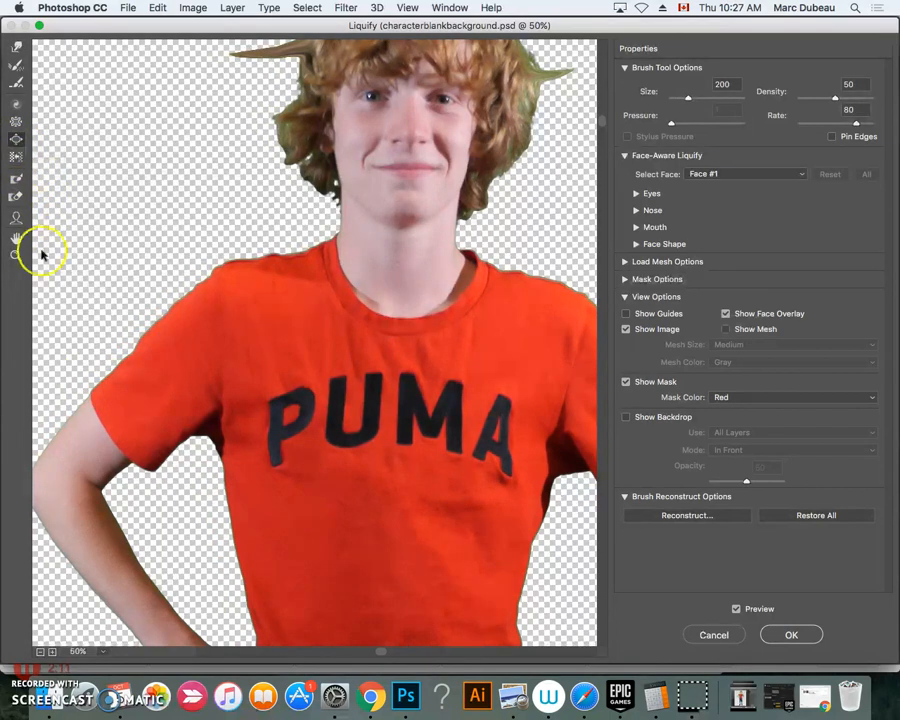
pyautogui.moveTo(130, 404)
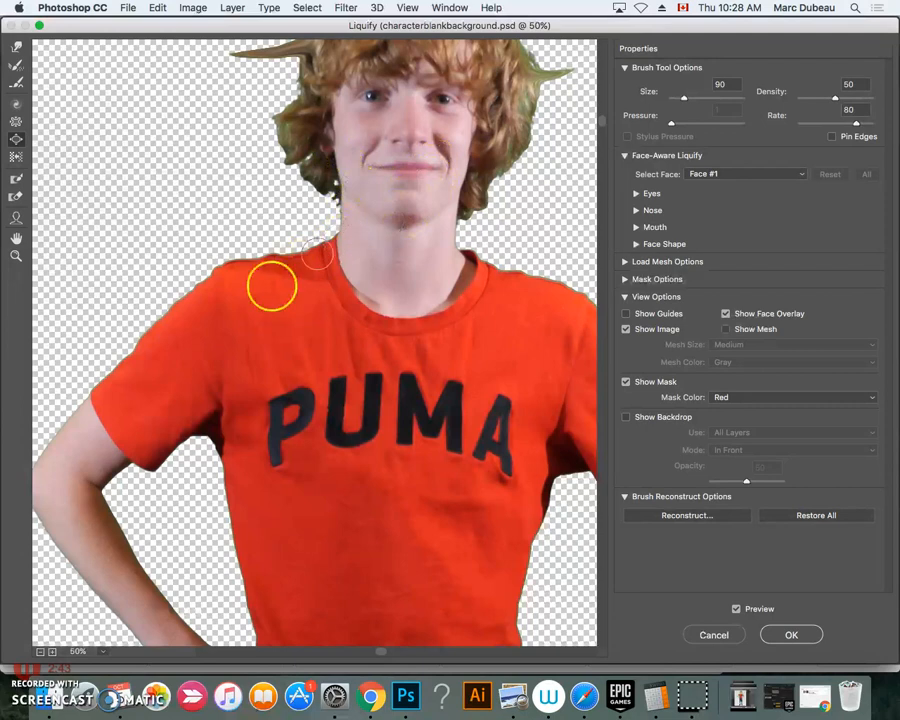
# Step: Bloat the left sleeve, upper arm and shoulder up to the collar
pyautogui.moveTo(272, 288); pyautogui.dragTo(104, 392)
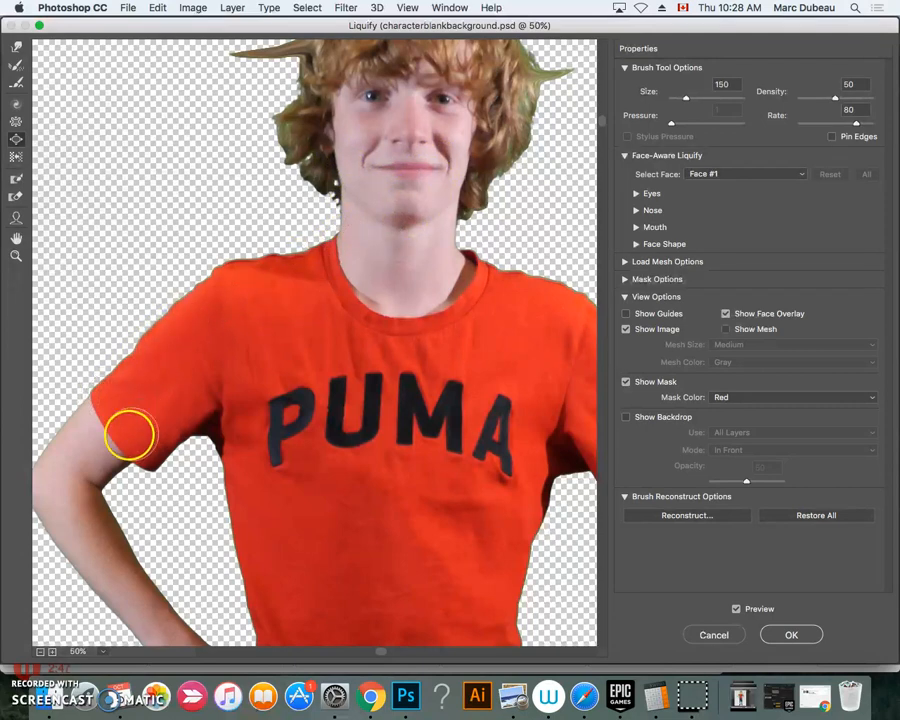
pyautogui.moveTo(130, 436); pyautogui.dragTo(90, 462)
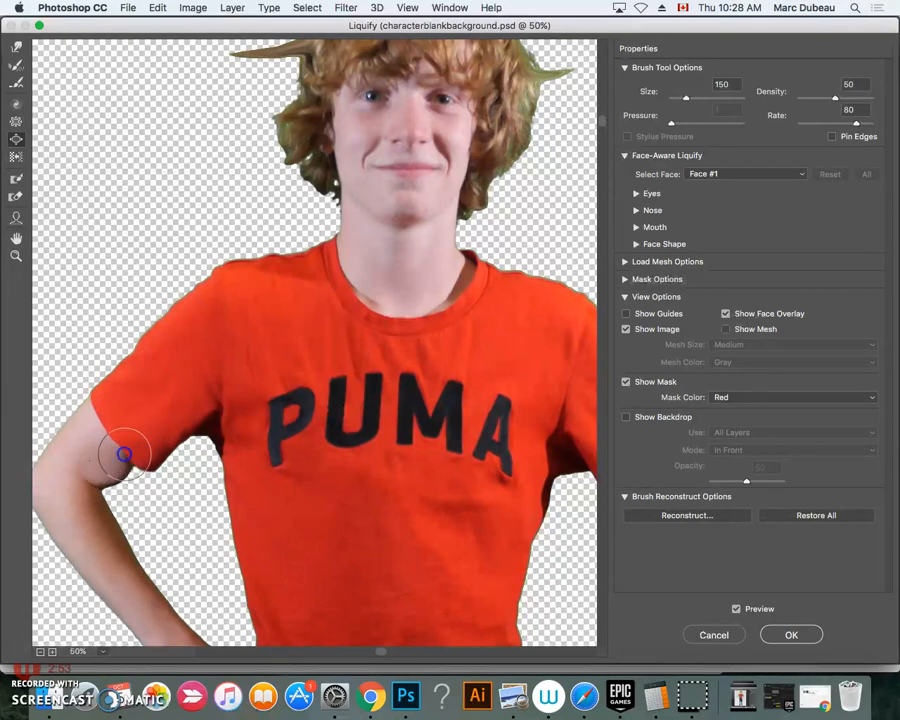
pyautogui.moveTo(128, 456); pyautogui.dragTo(166, 432)
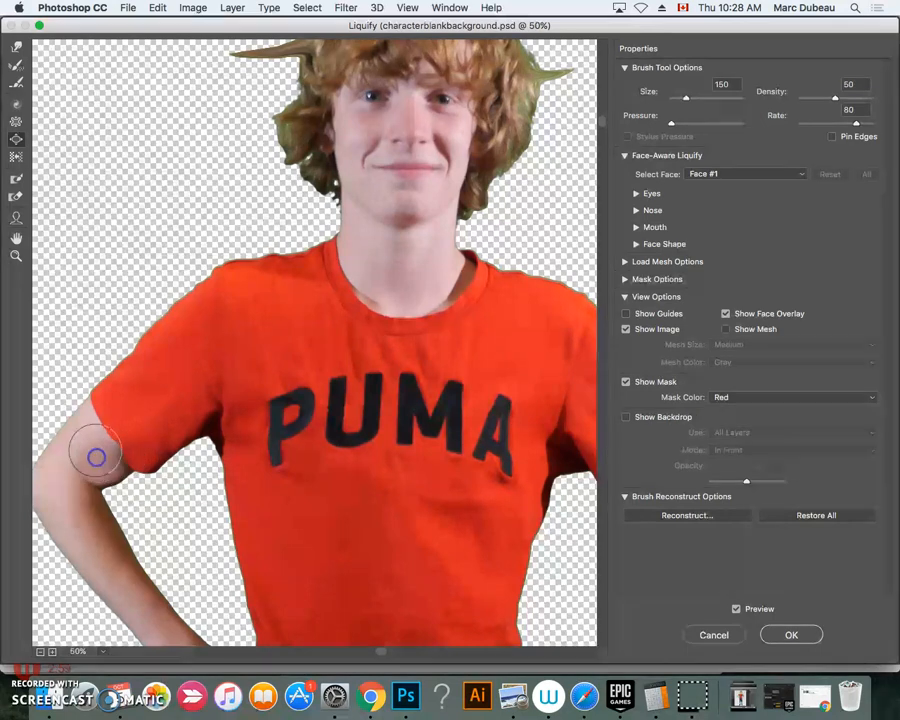
pyautogui.moveTo(96, 456); pyautogui.dragTo(112, 368)
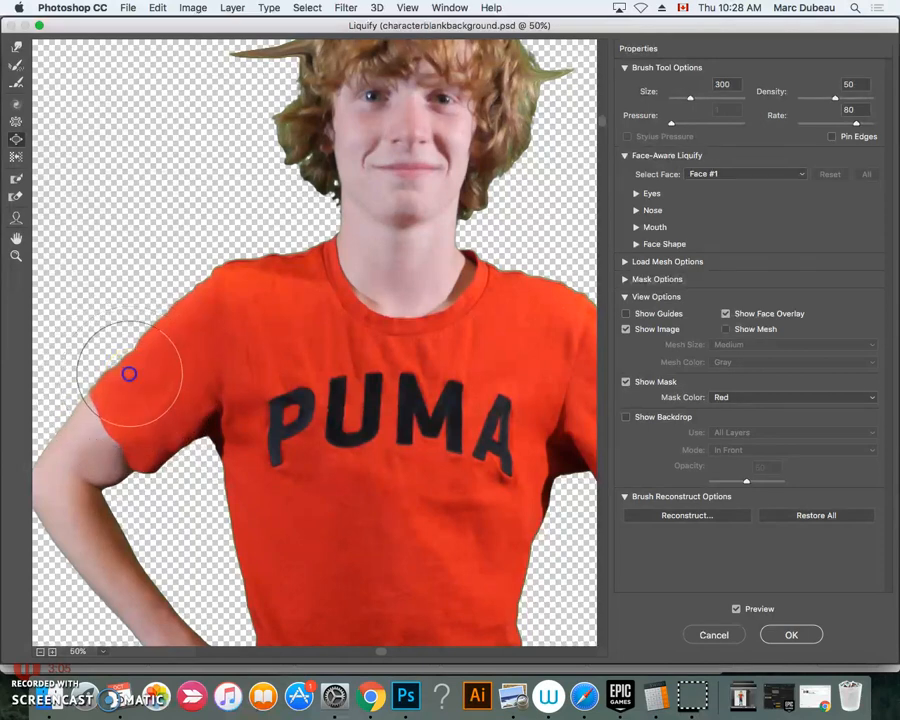
pyautogui.moveTo(128, 374); pyautogui.dragTo(148, 350)
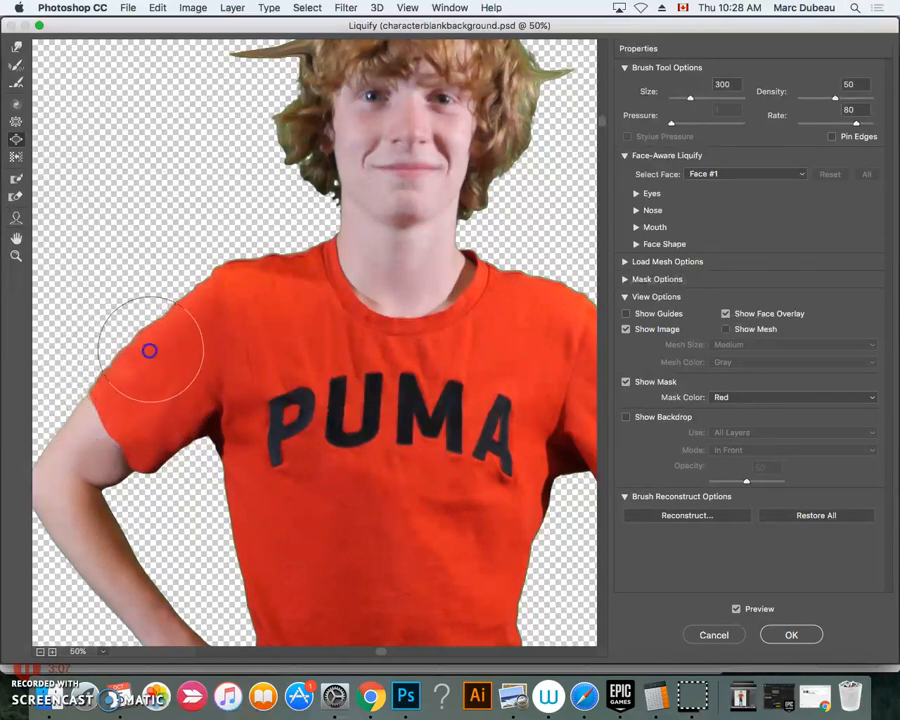
pyautogui.moveTo(150, 350); pyautogui.dragTo(172, 312)
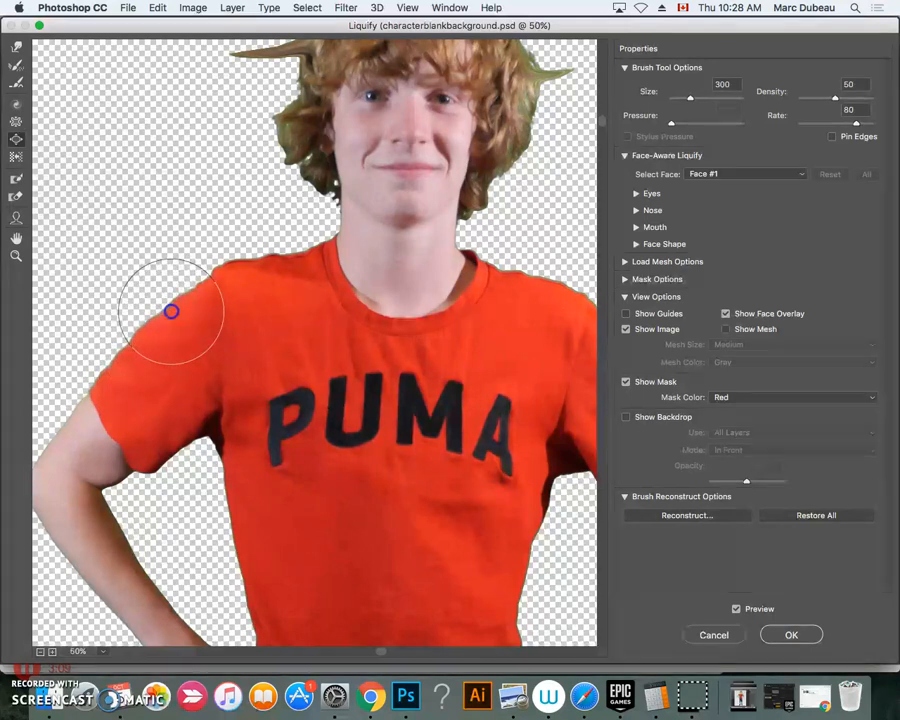
pyautogui.moveTo(170, 310); pyautogui.dragTo(214, 296)
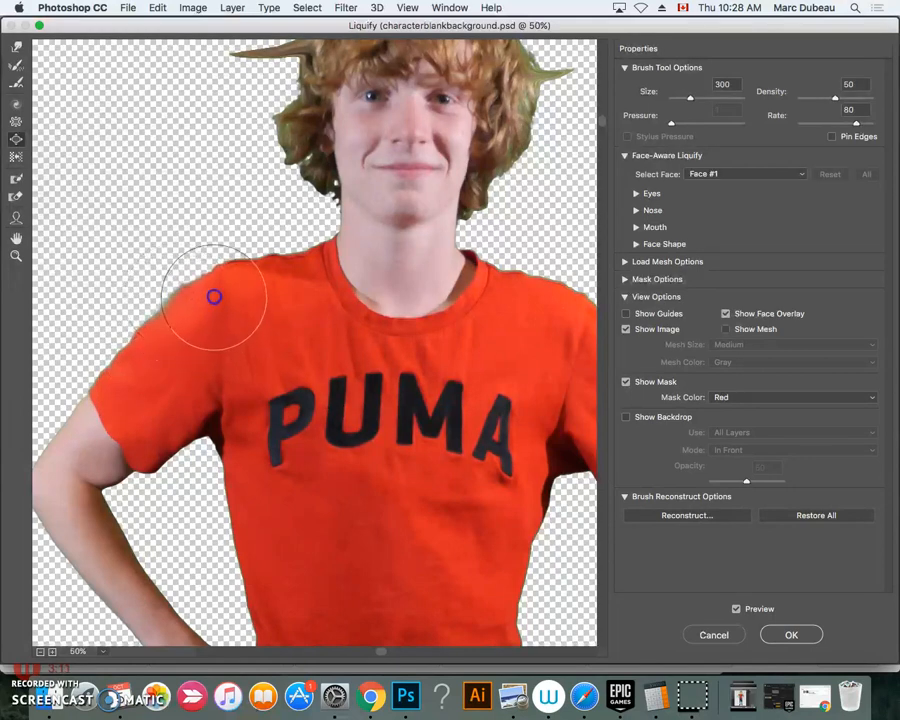
pyautogui.moveTo(214, 296); pyautogui.dragTo(288, 274)
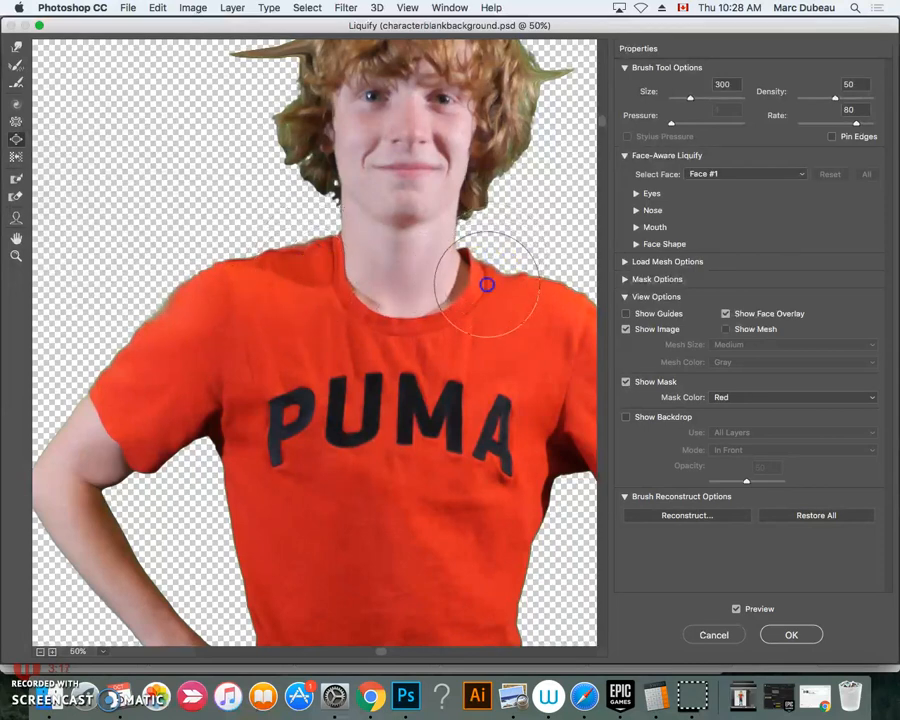
# Step: Broaden the right shoulder and puff out the chest around the PUMA lettering
pyautogui.moveTo(488, 284); pyautogui.dragTo(500, 276)
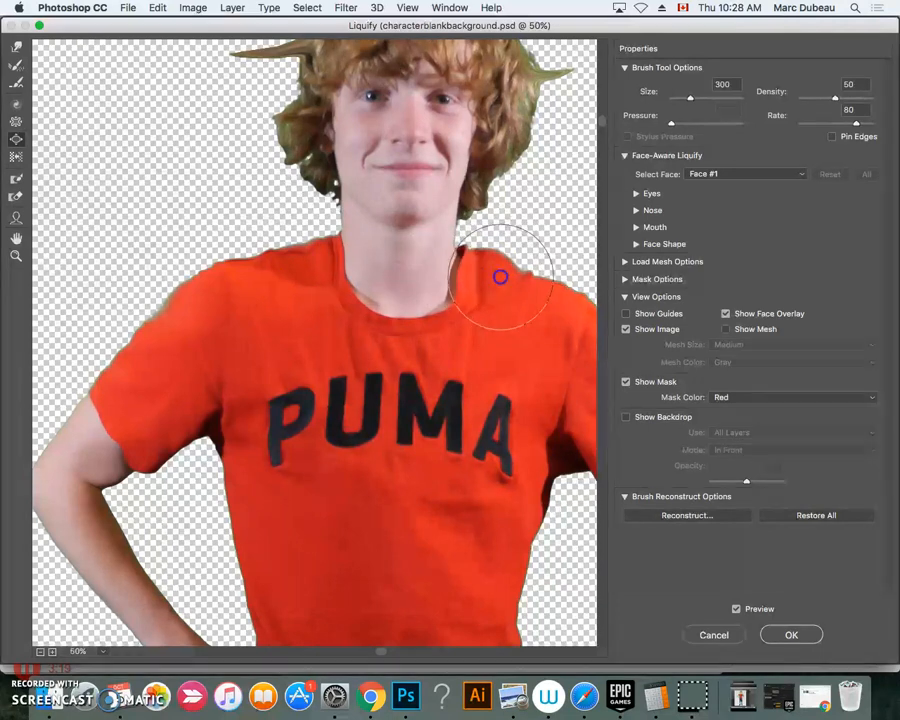
pyautogui.moveTo(500, 276); pyautogui.dragTo(156, 444)
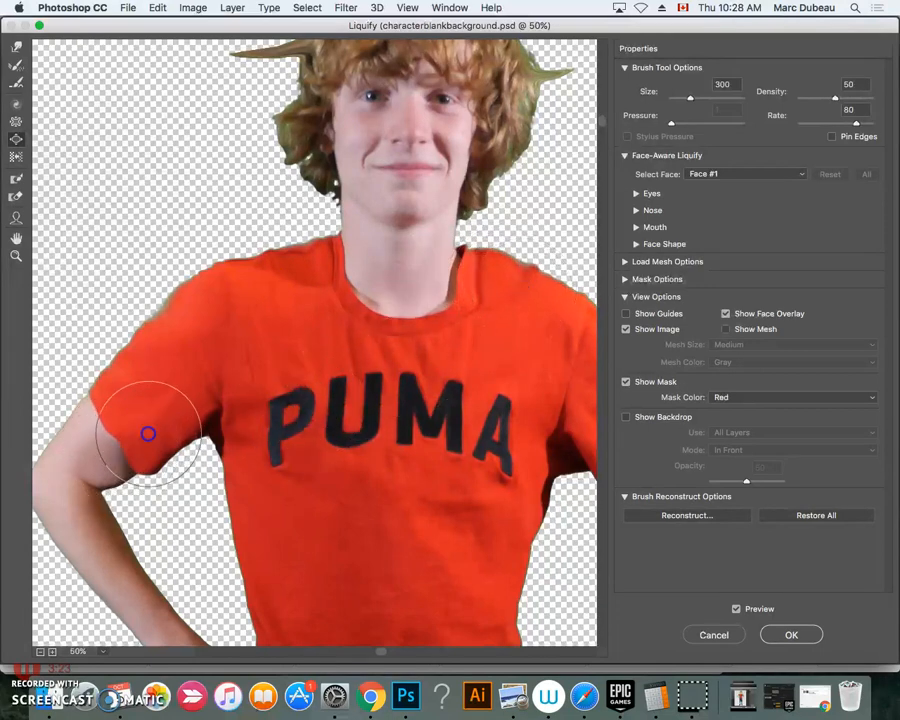
pyautogui.moveTo(148, 432); pyautogui.dragTo(284, 420)
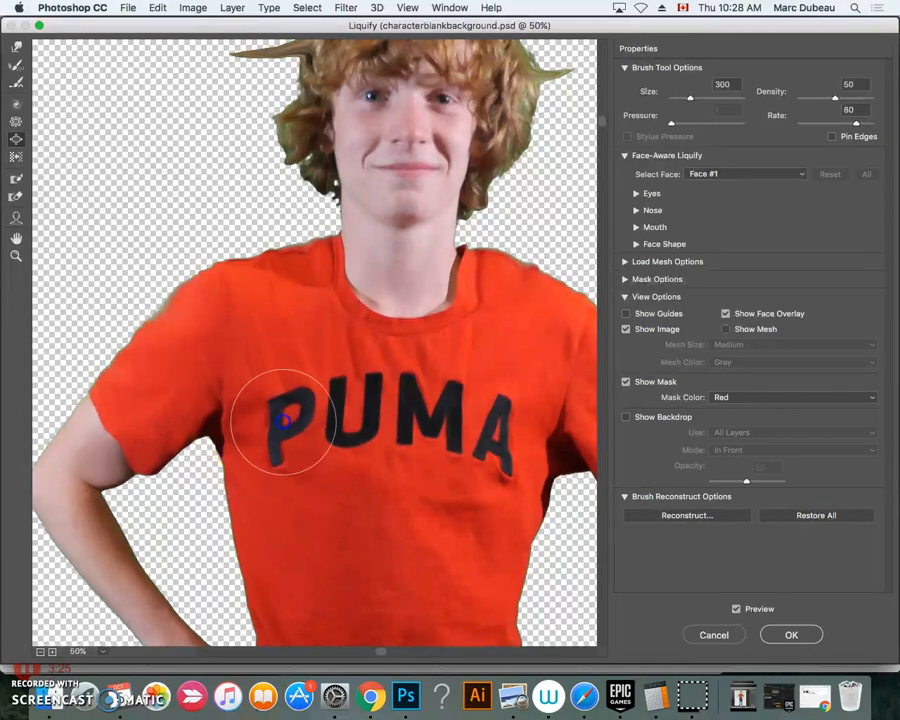
pyautogui.moveTo(284, 420); pyautogui.dragTo(292, 380)
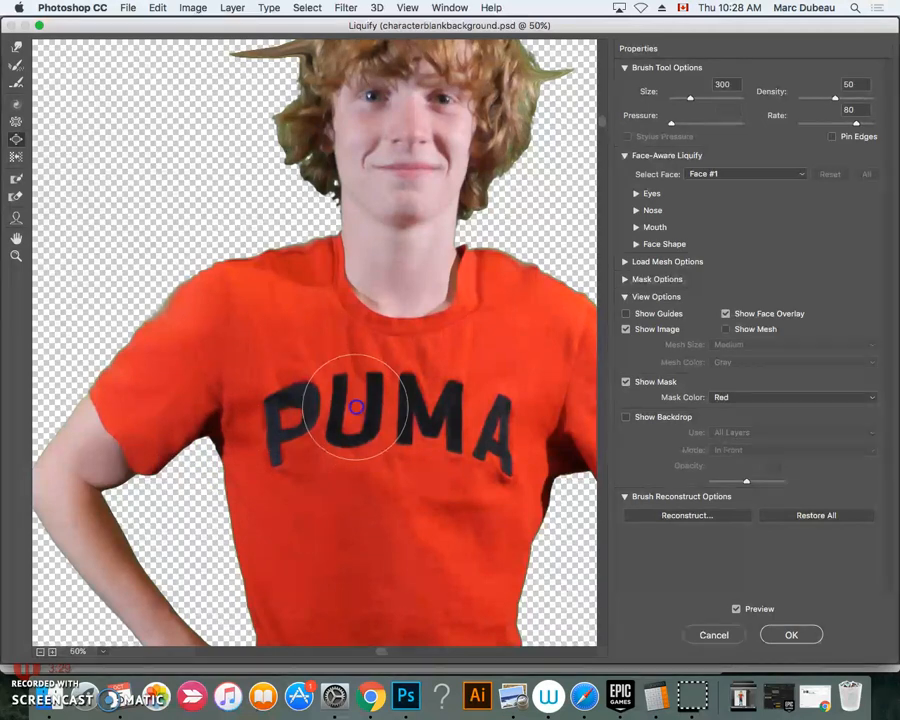
pyautogui.moveTo(356, 404); pyautogui.dragTo(392, 540)
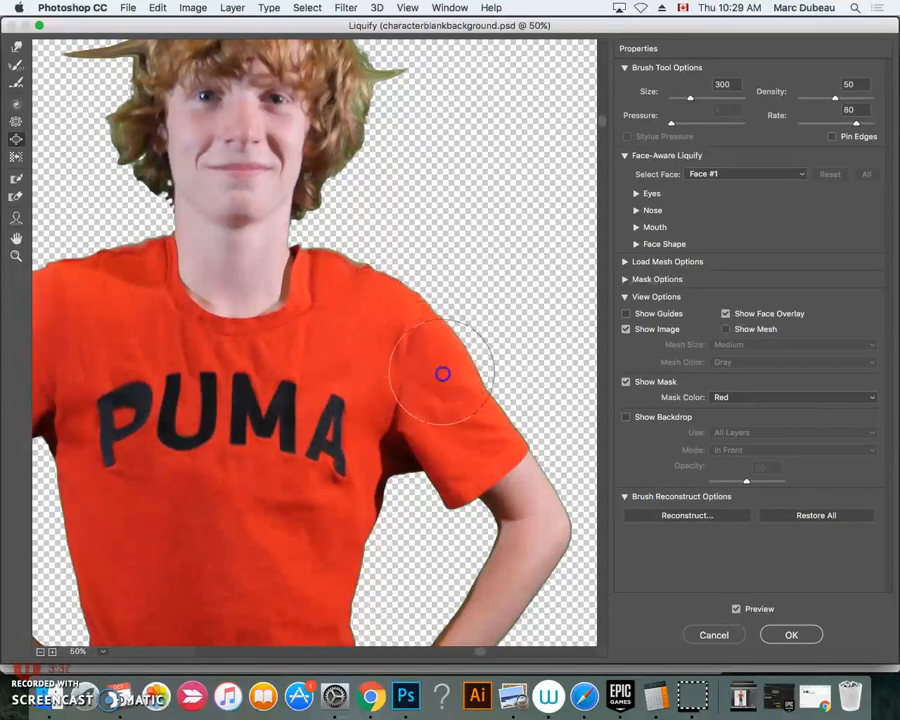
# Step: Swell the right sleeve, shoulder and upper arm down to the elbow
pyautogui.moveTo(444, 374); pyautogui.dragTo(520, 448)
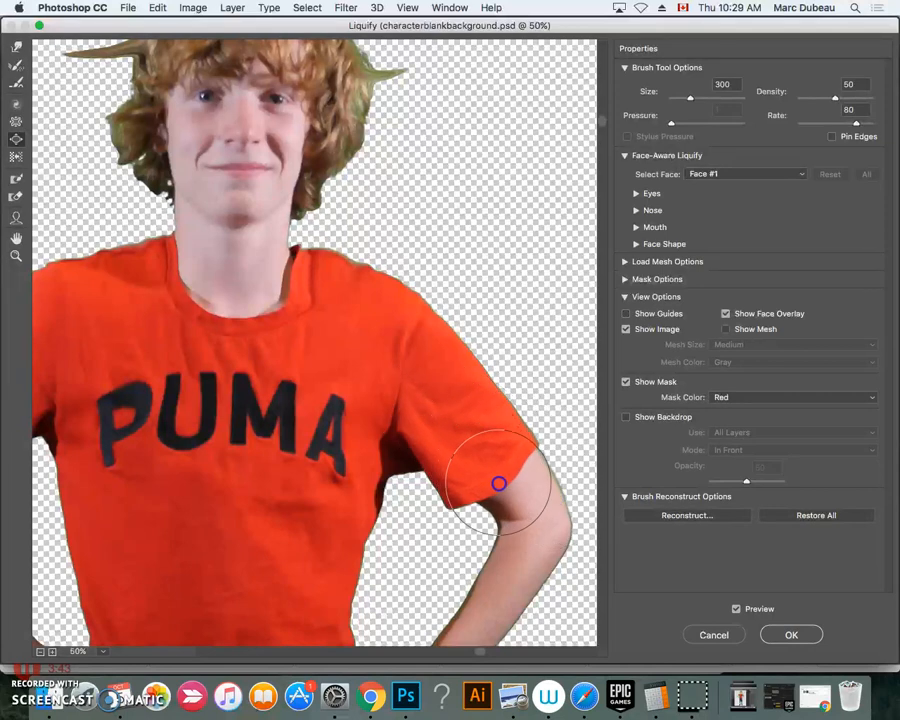
pyautogui.moveTo(498, 484); pyautogui.dragTo(452, 432)
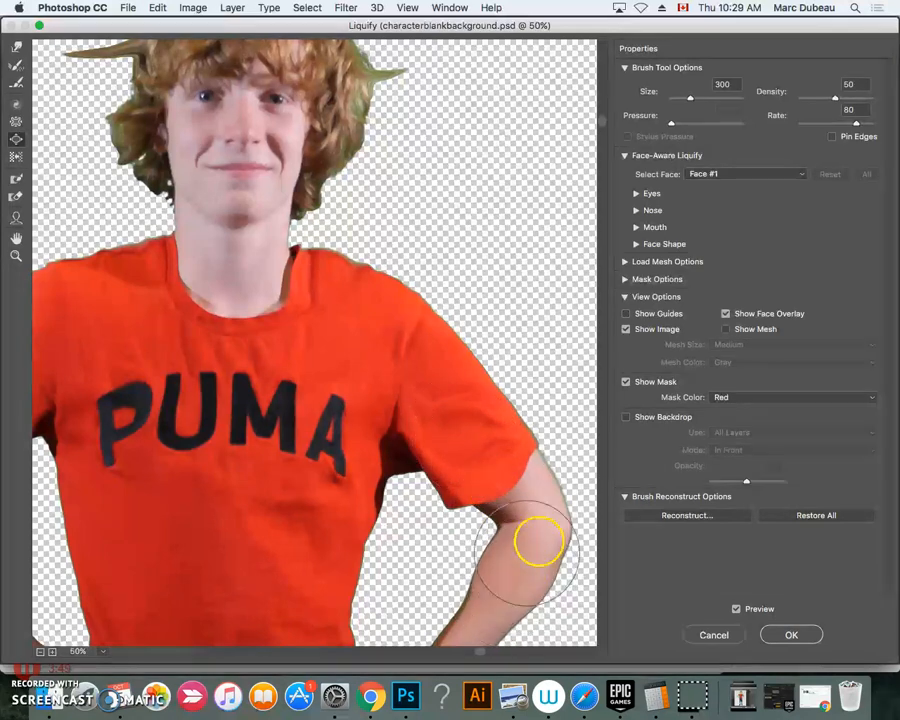
pyautogui.moveTo(540, 544); pyautogui.dragTo(540, 456)
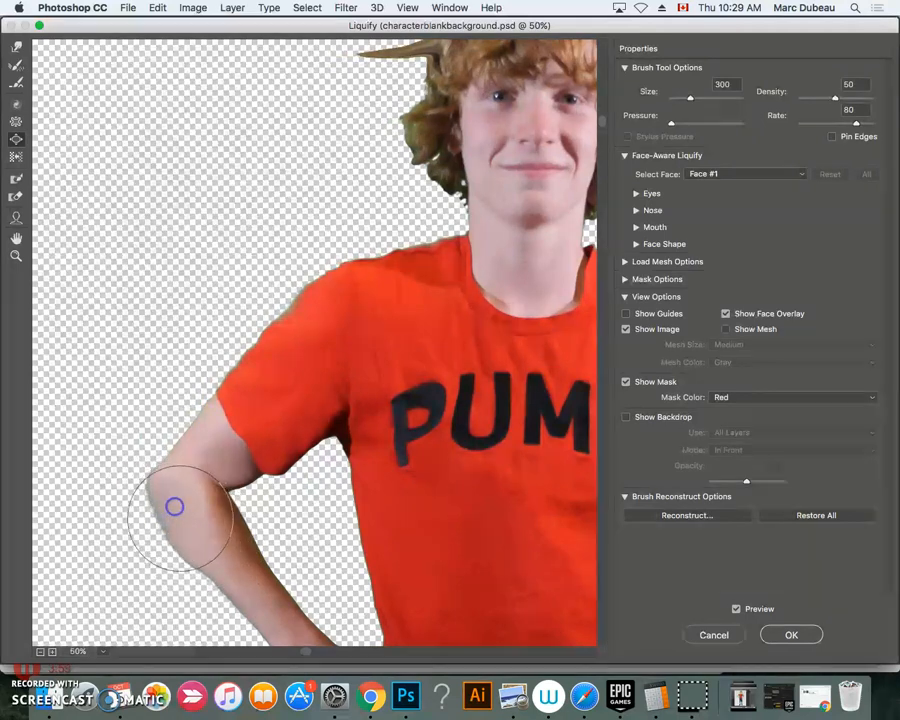
# Step: Bulk up the arm from wrist and elbow back up toward the shoulder
pyautogui.moveTo(176, 508); pyautogui.dragTo(258, 596)
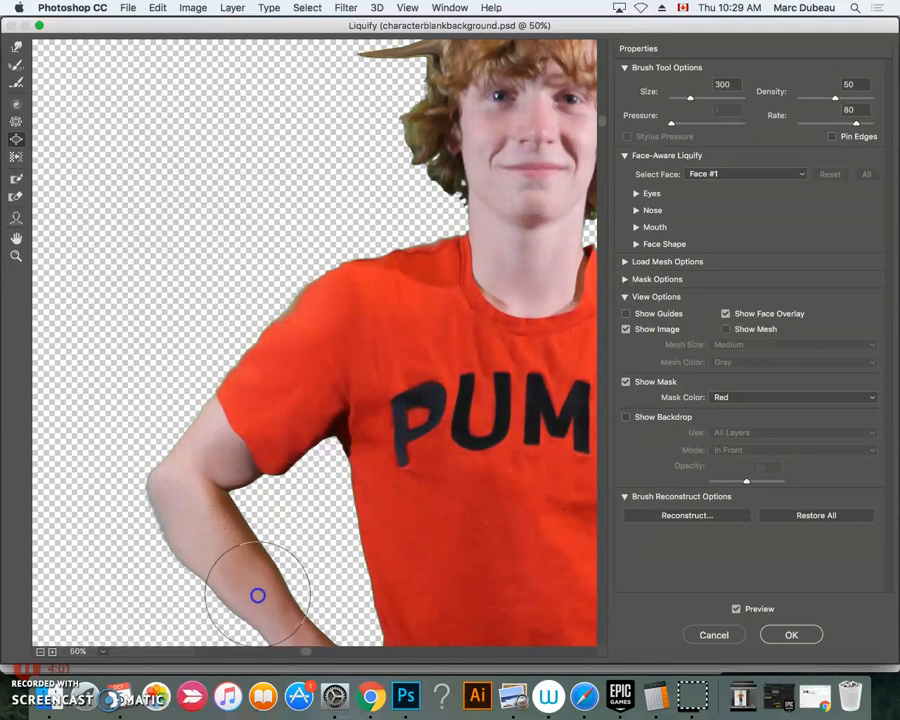
pyautogui.moveTo(258, 596); pyautogui.dragTo(194, 444)
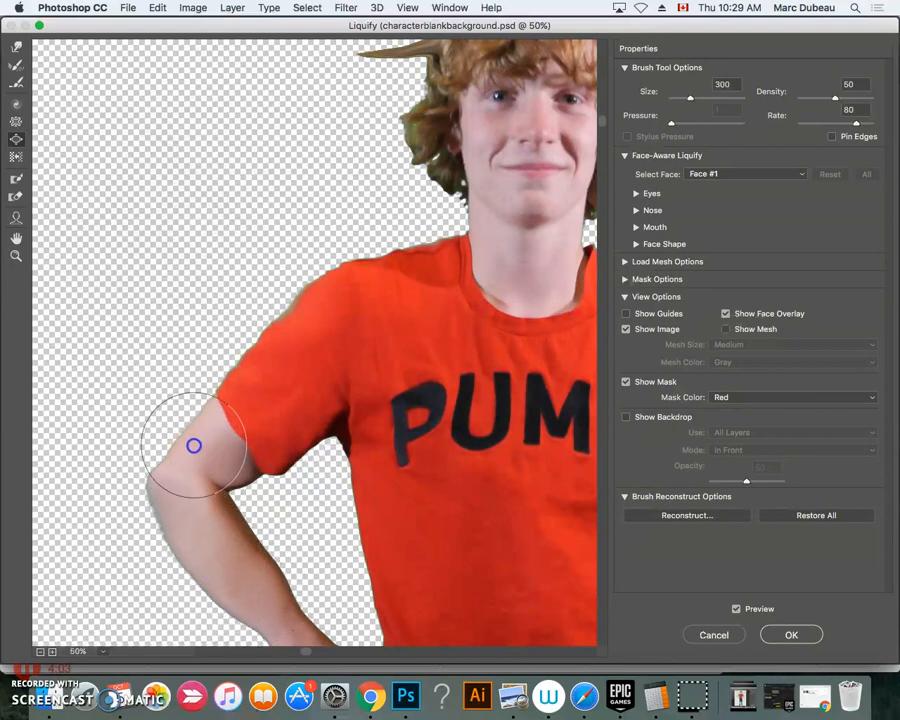
pyautogui.moveTo(194, 444); pyautogui.dragTo(224, 390)
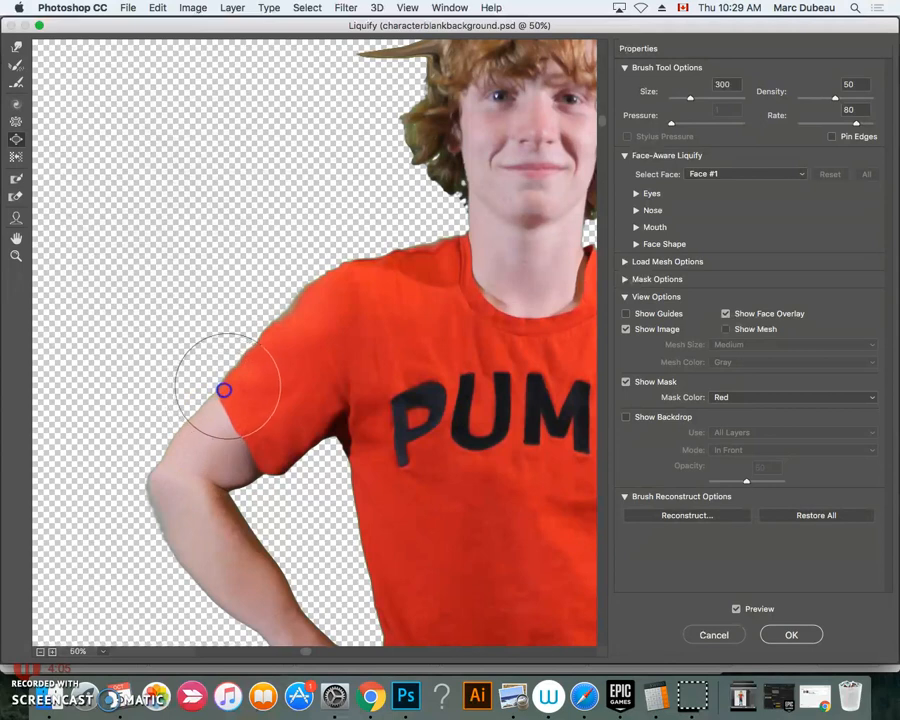
pyautogui.moveTo(224, 390); pyautogui.dragTo(262, 384)
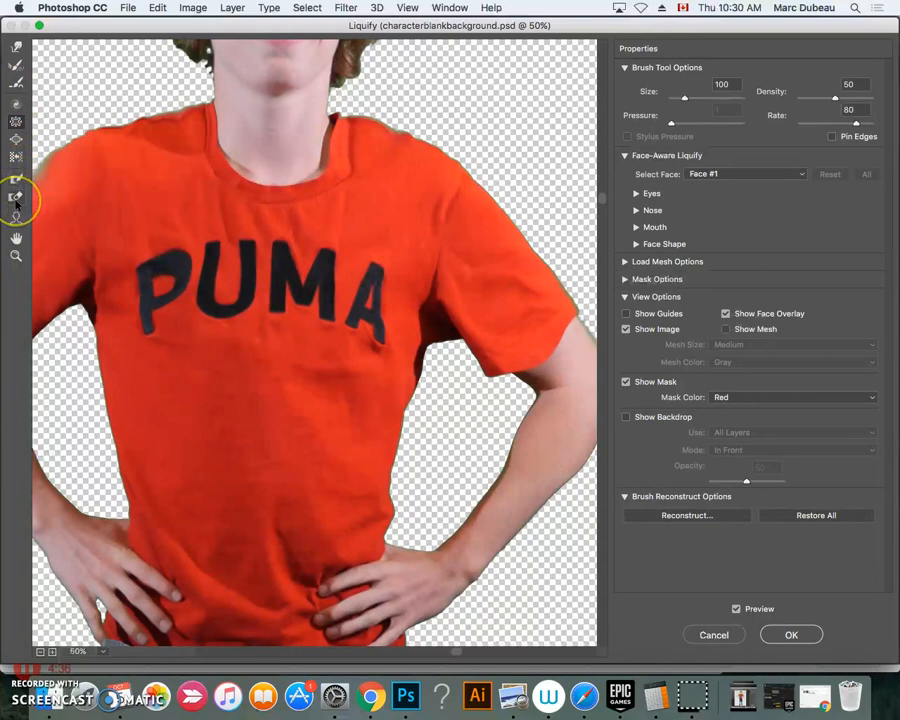
pyautogui.moveTo(16, 198)
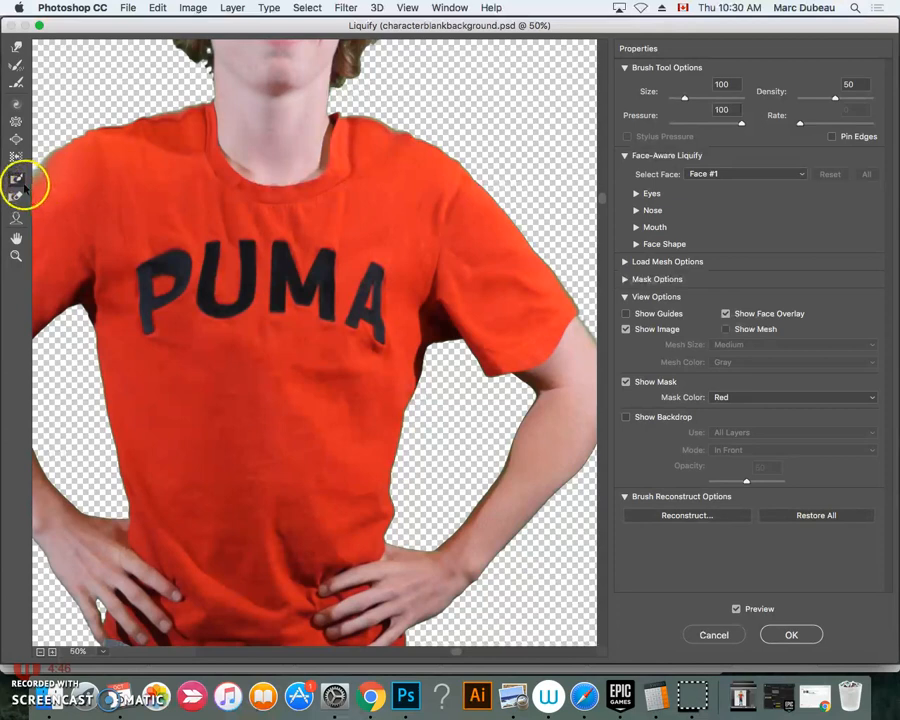
pyautogui.moveTo(16, 180)
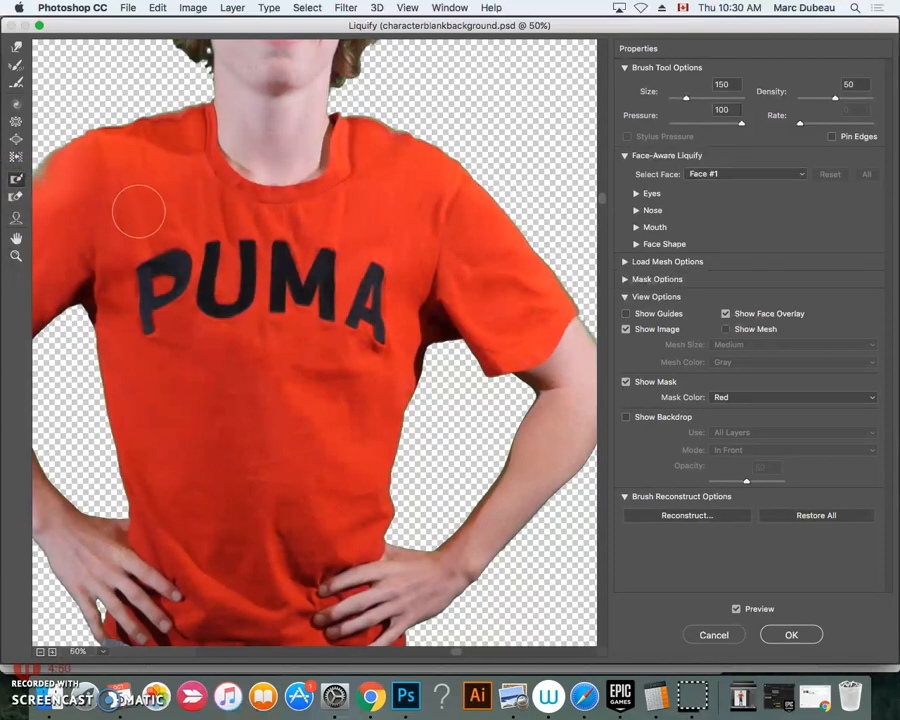
# Step: Freeze a band down the left side of the shirt, from chest past the P to the waist
pyautogui.moveTo(140, 210); pyautogui.dragTo(148, 352)
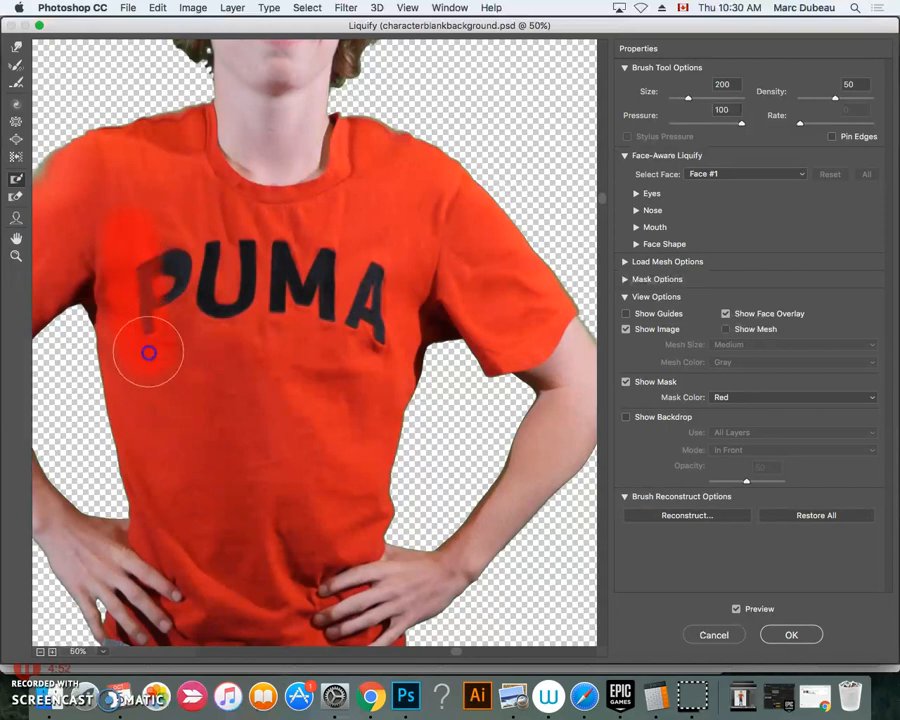
pyautogui.moveTo(148, 352); pyautogui.dragTo(176, 512)
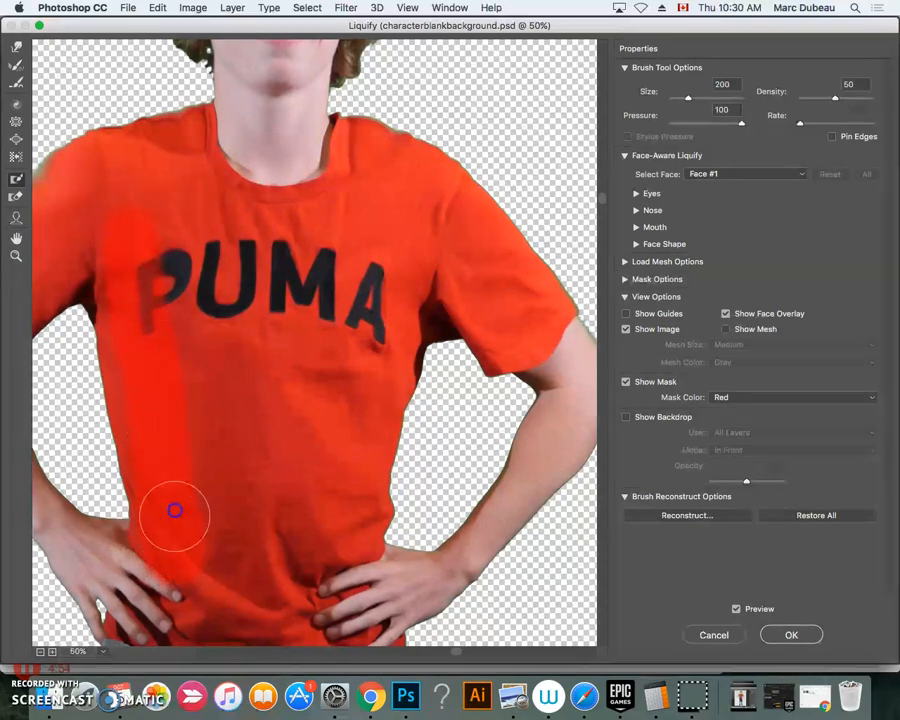
pyautogui.moveTo(176, 512); pyautogui.dragTo(132, 236)
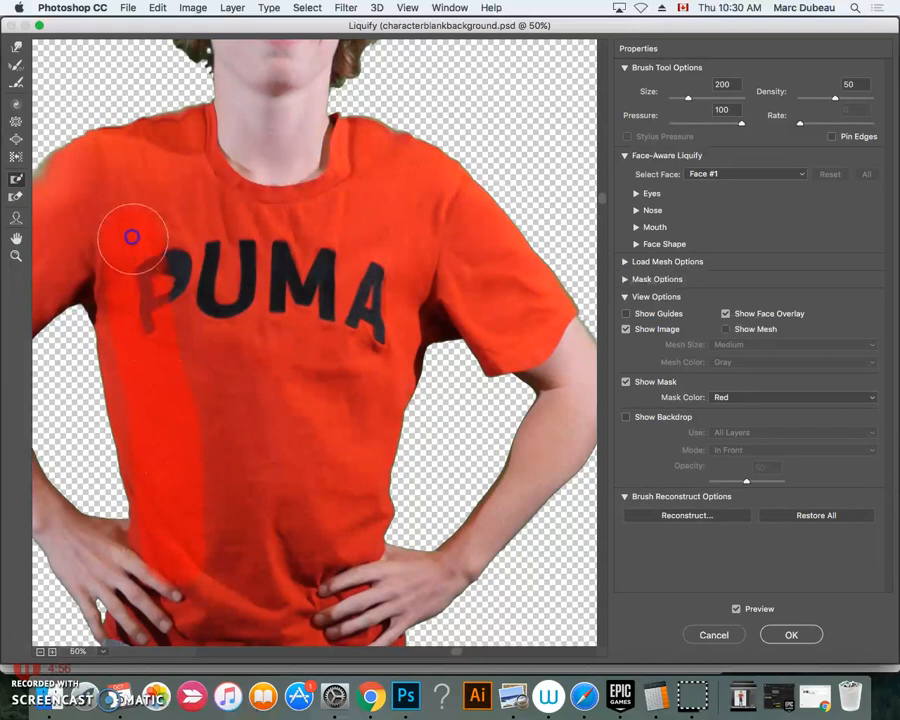
pyautogui.moveTo(132, 236); pyautogui.dragTo(148, 380)
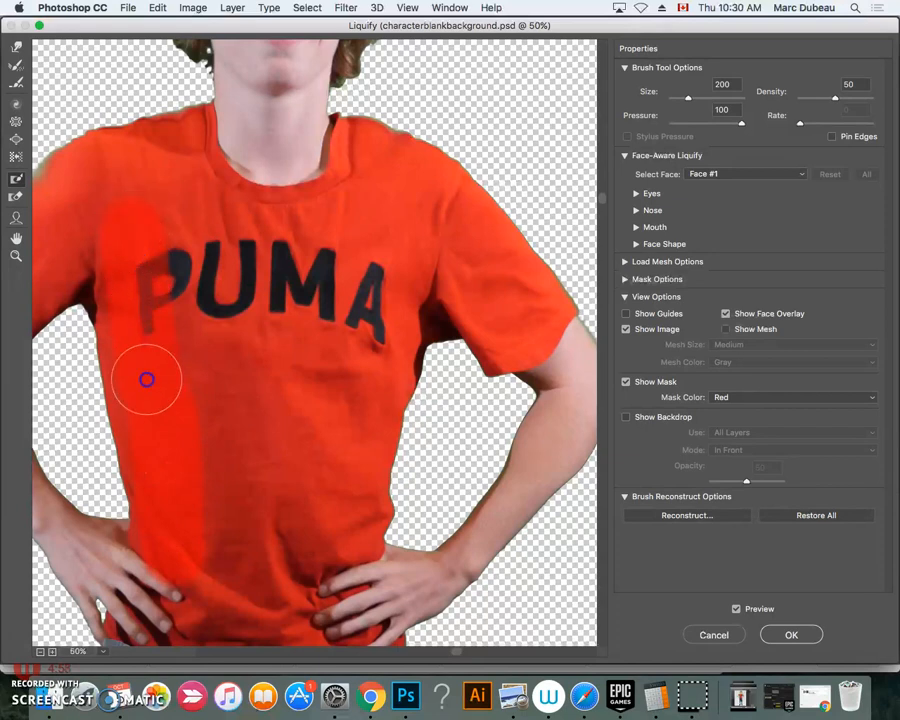
pyautogui.moveTo(148, 378); pyautogui.dragTo(176, 548)
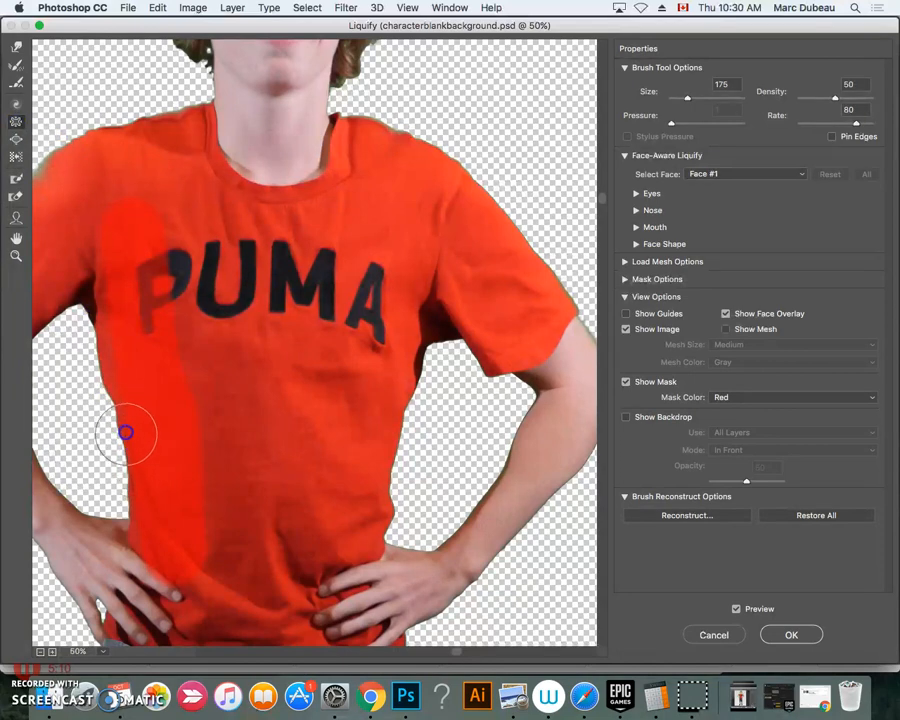
pyautogui.moveTo(126, 432); pyautogui.dragTo(136, 498)
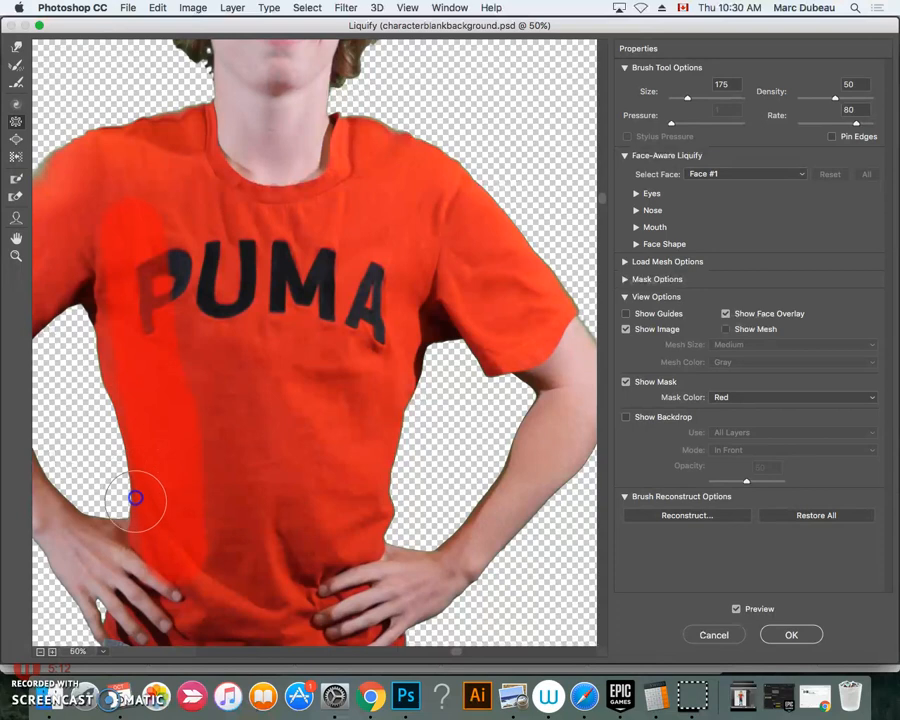
pyautogui.moveTo(136, 500); pyautogui.dragTo(112, 384)
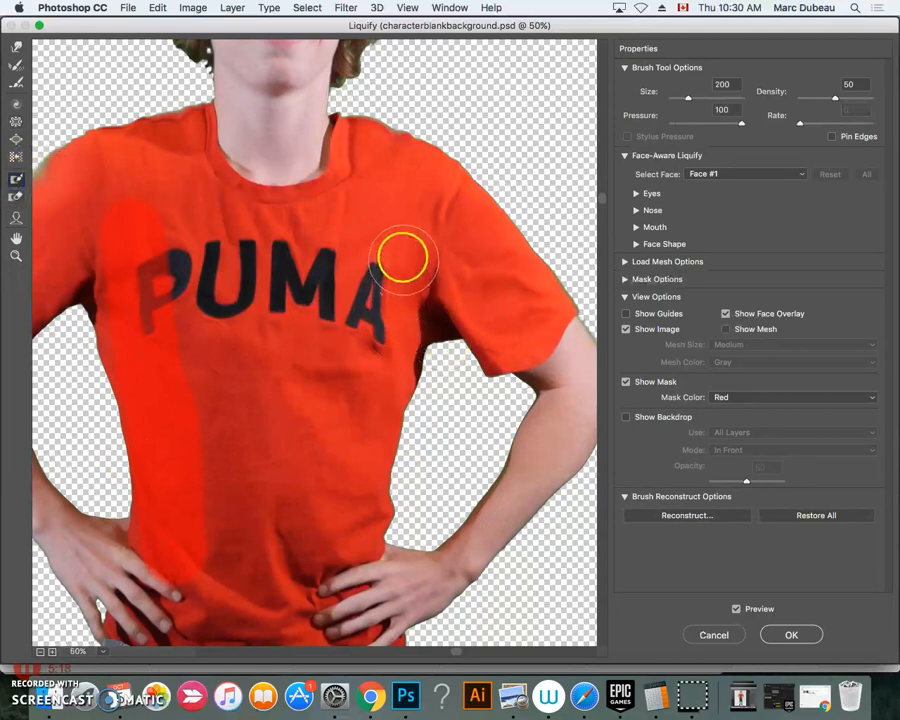
# Step: Freeze a second band beside the letter A running down to the waistband
pyautogui.moveTo(404, 260); pyautogui.dragTo(382, 350)
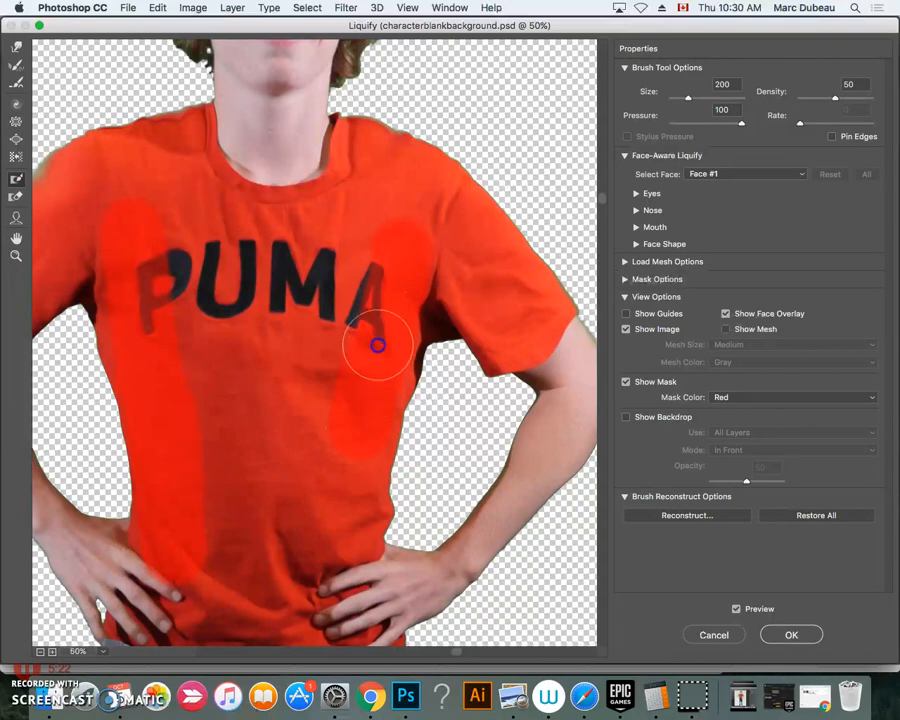
pyautogui.moveTo(378, 344); pyautogui.dragTo(348, 486)
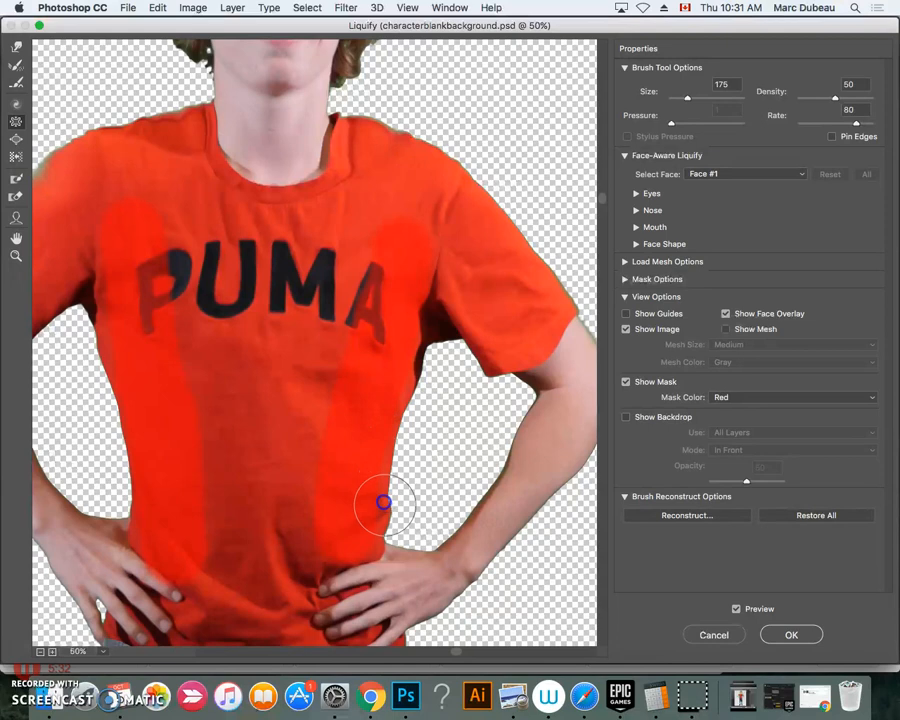
pyautogui.moveTo(384, 504); pyautogui.dragTo(392, 492)
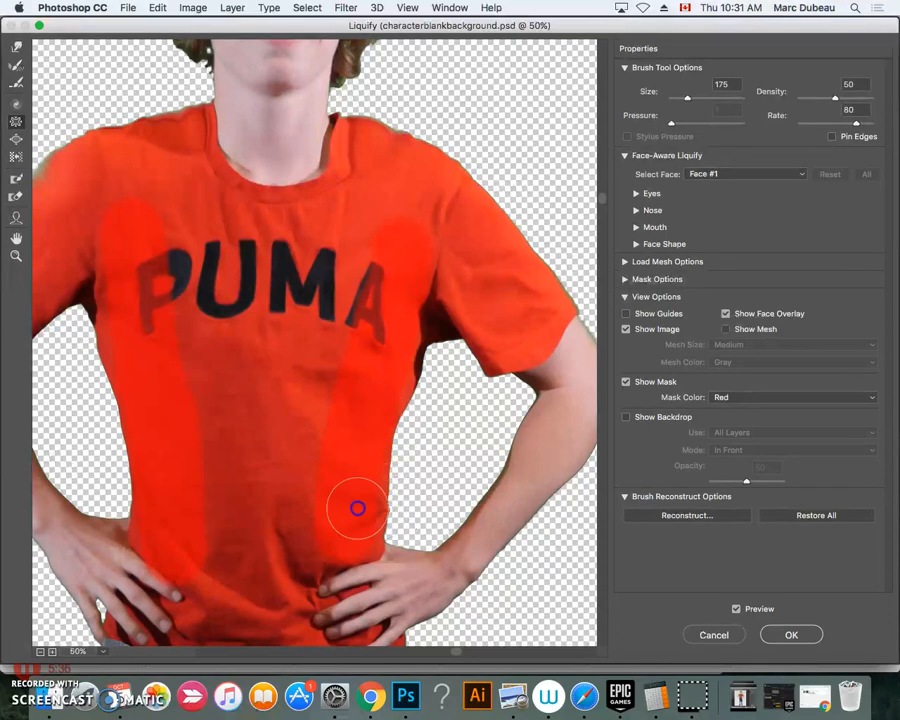
pyautogui.moveTo(356, 508); pyautogui.dragTo(404, 448)
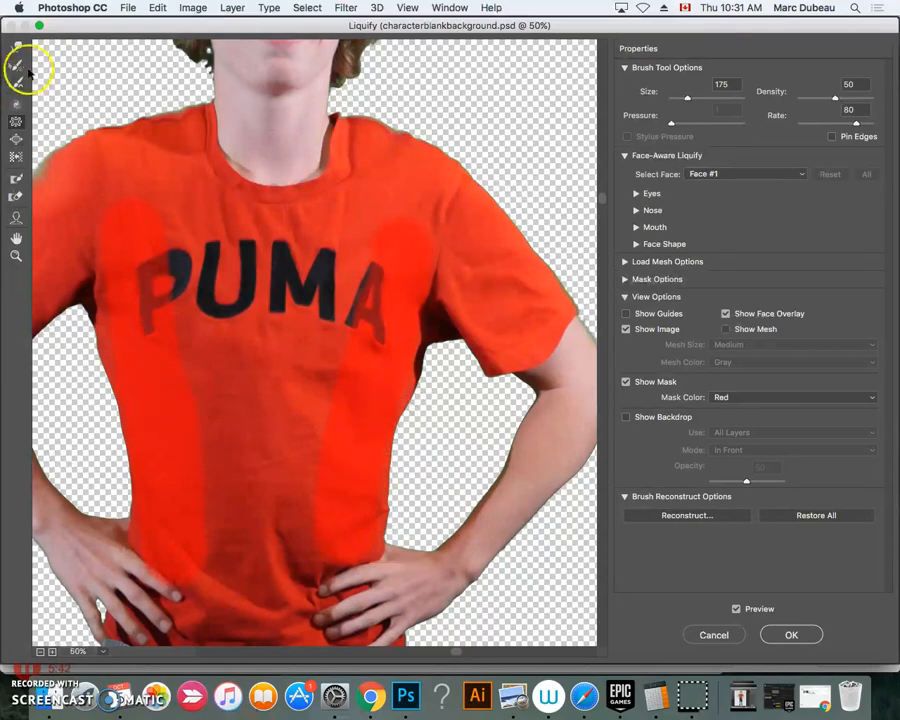
# Step: Switch back to Forward Warp and apply Liquify, returning to the reshaped figure on canvas
pyautogui.click(792, 636)
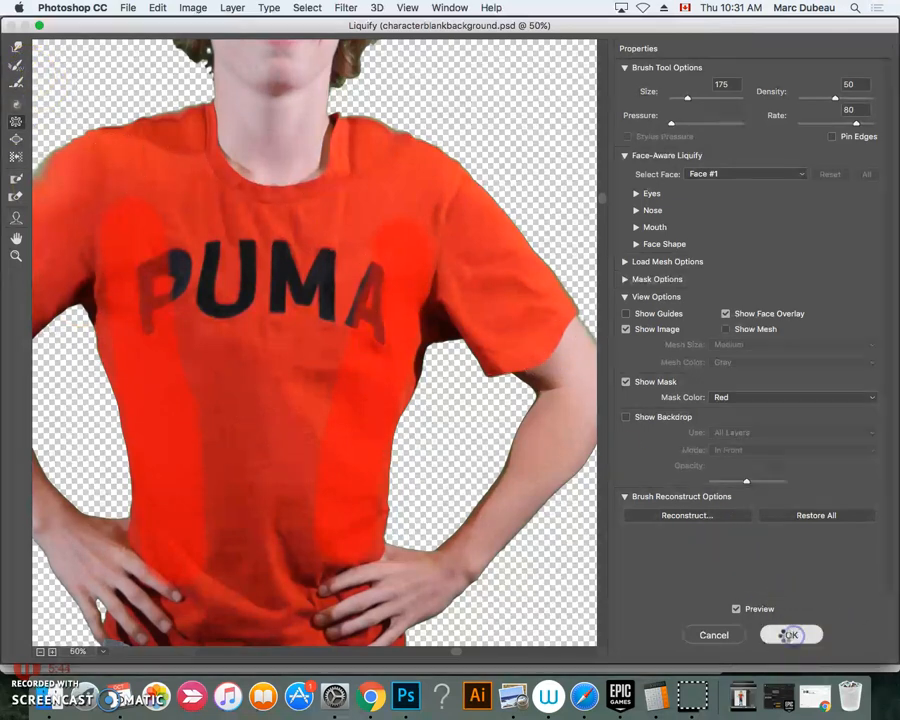
pyautogui.click(792, 636)
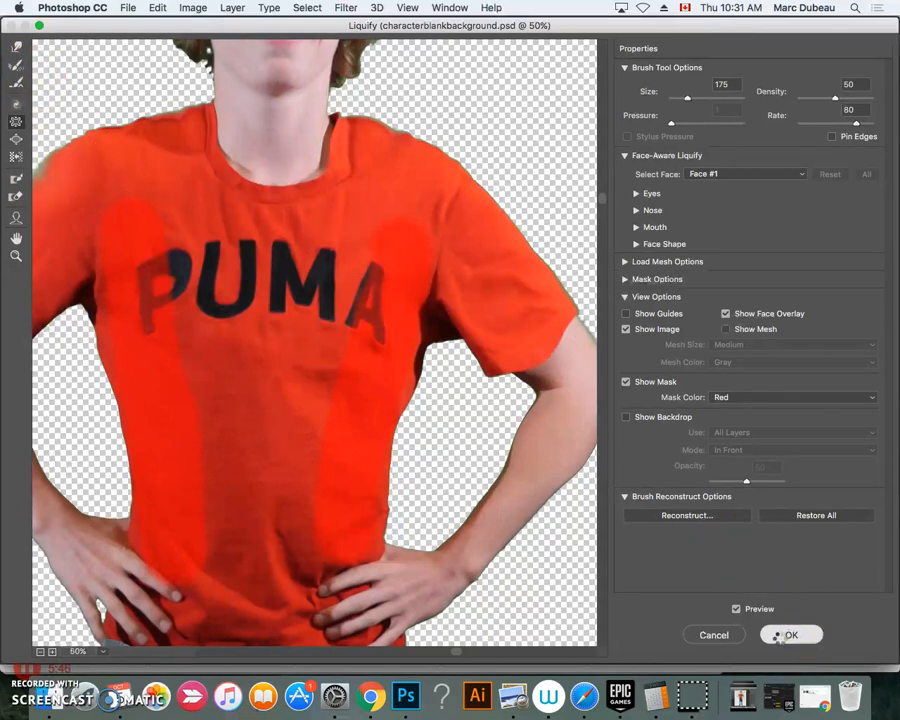
pyautogui.click(790, 636)
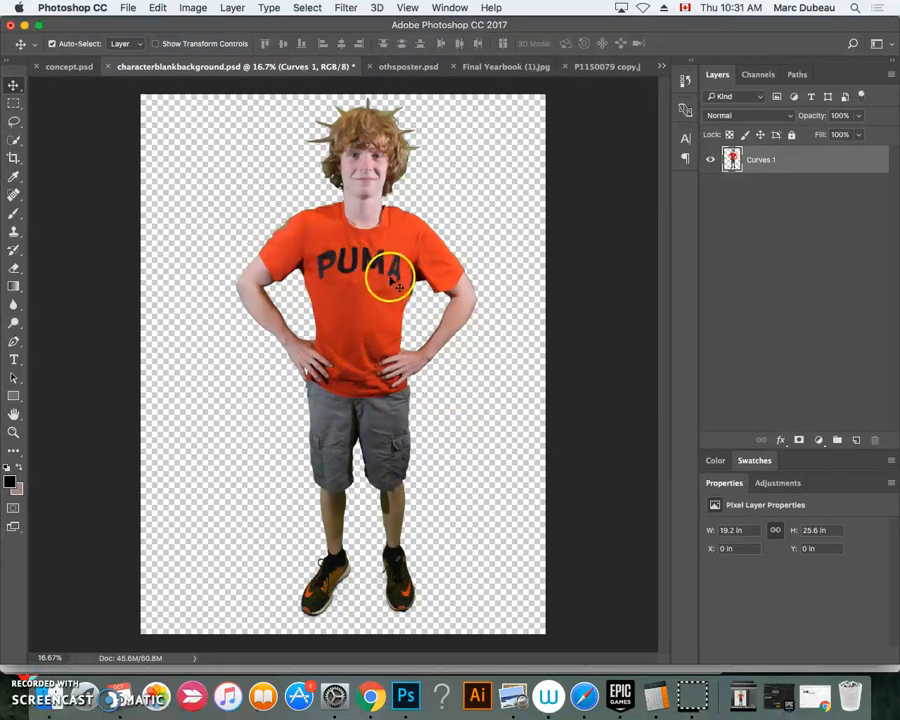
pyautogui.moveTo(340, 136)
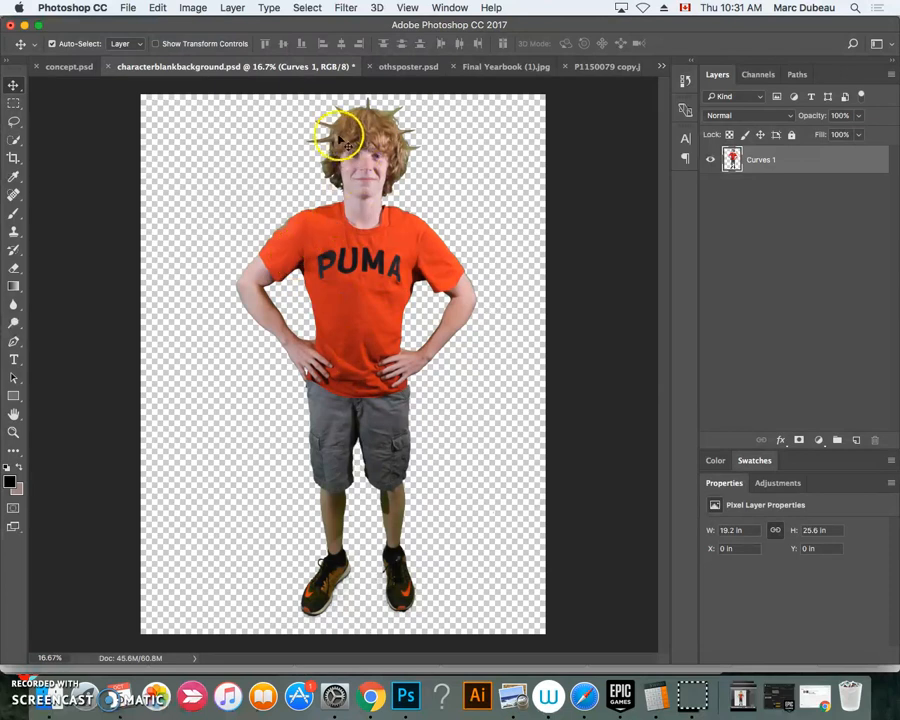